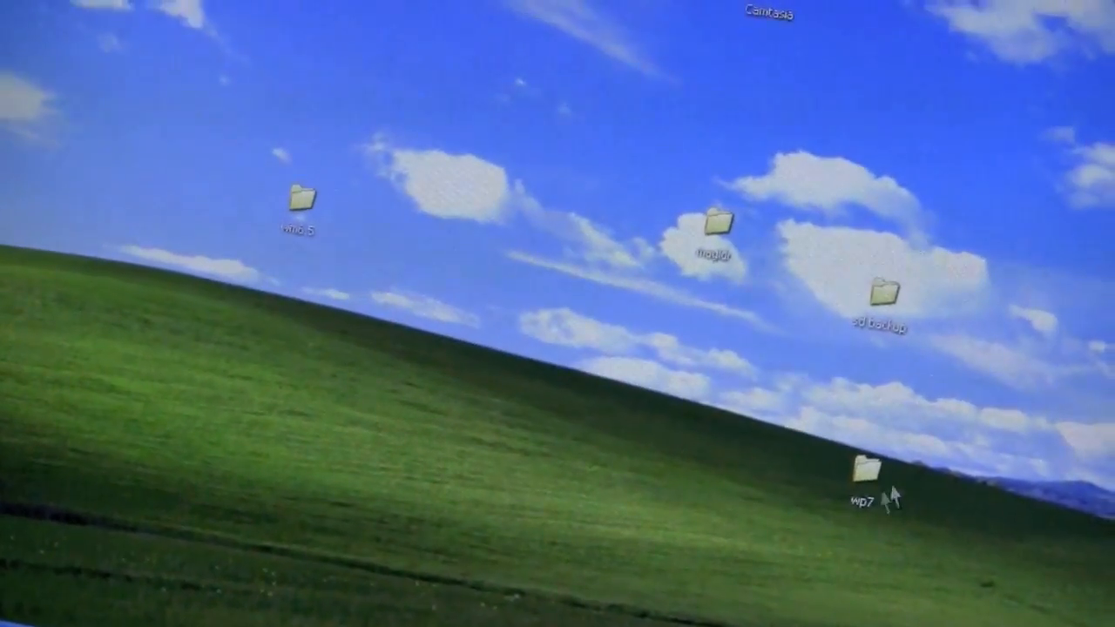
Step: Open the wp7 folder on the desktop that holds the flashing files
double_click(861, 474)
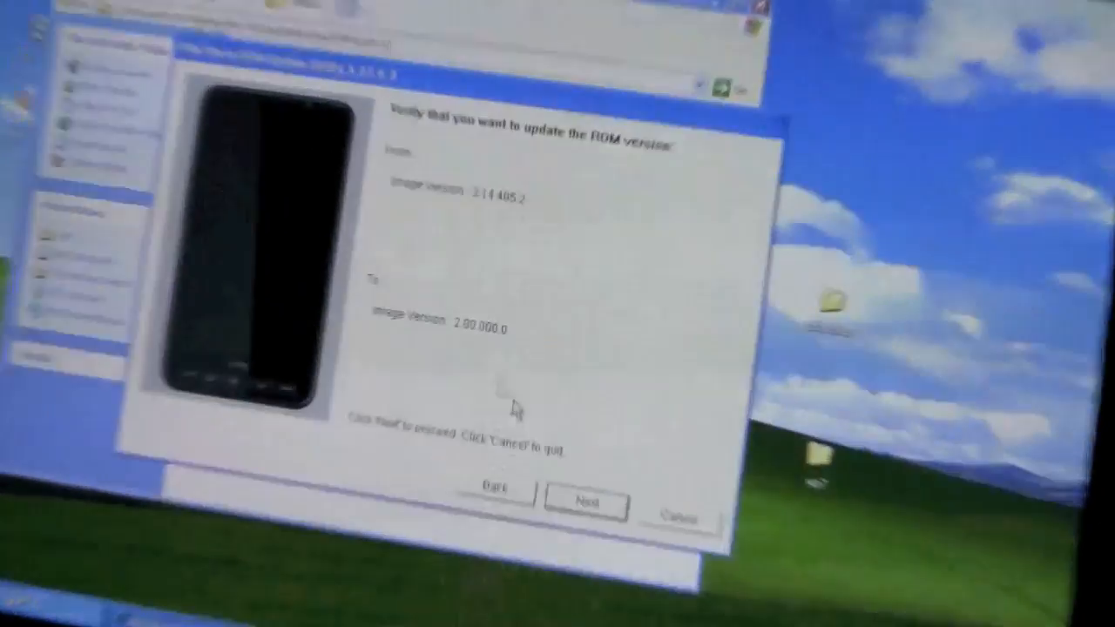
Step: Confirm updating the ROM to version 2.00.000.0 and continue the flash
left_click(585, 503)
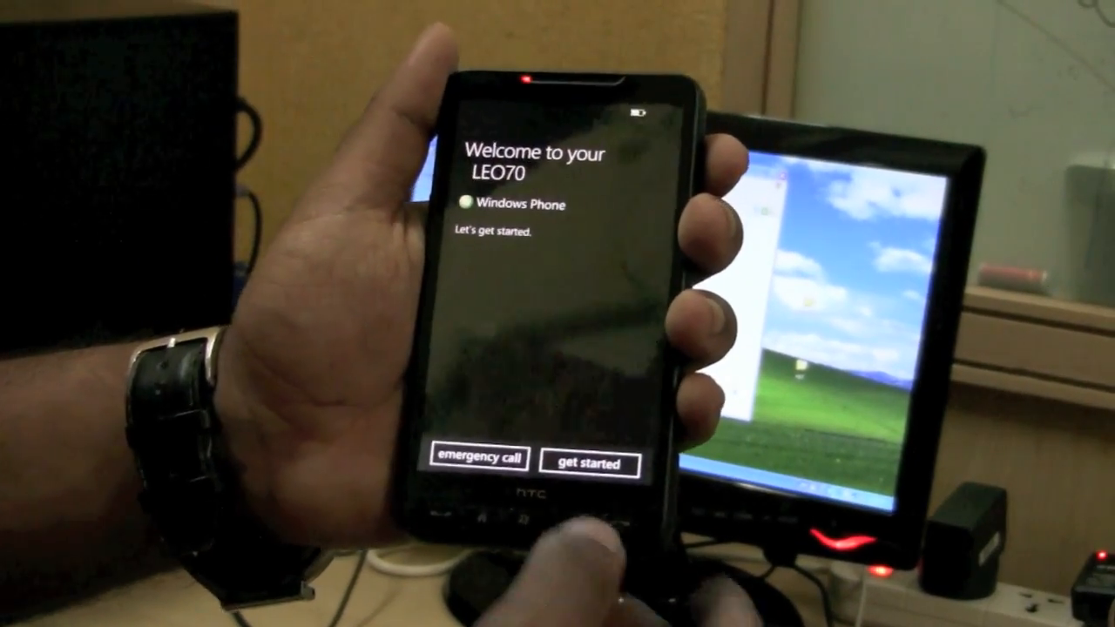
Step: Complete first-run setup keeping English (United States) and reach the start screen of tiles
left_click(589, 463)
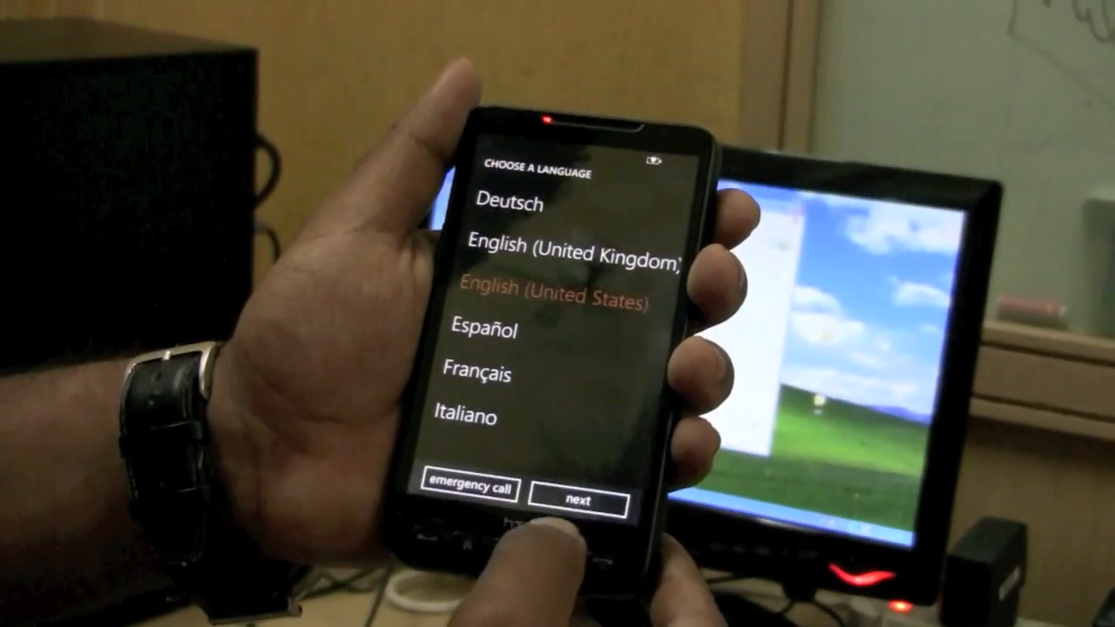
left_click(579, 501)
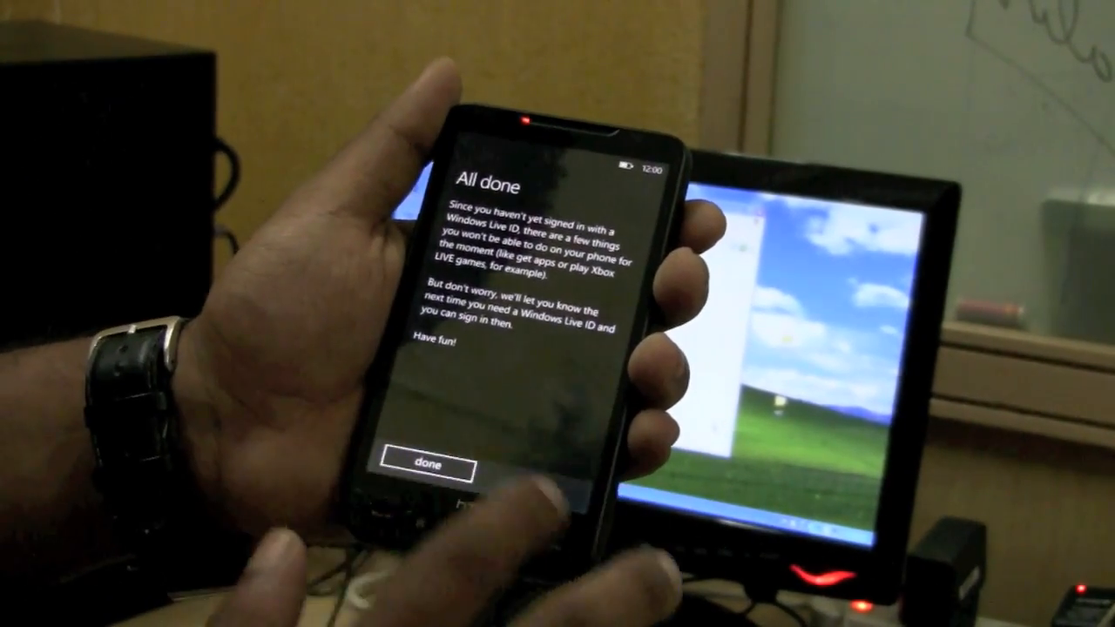
left_click(427, 463)
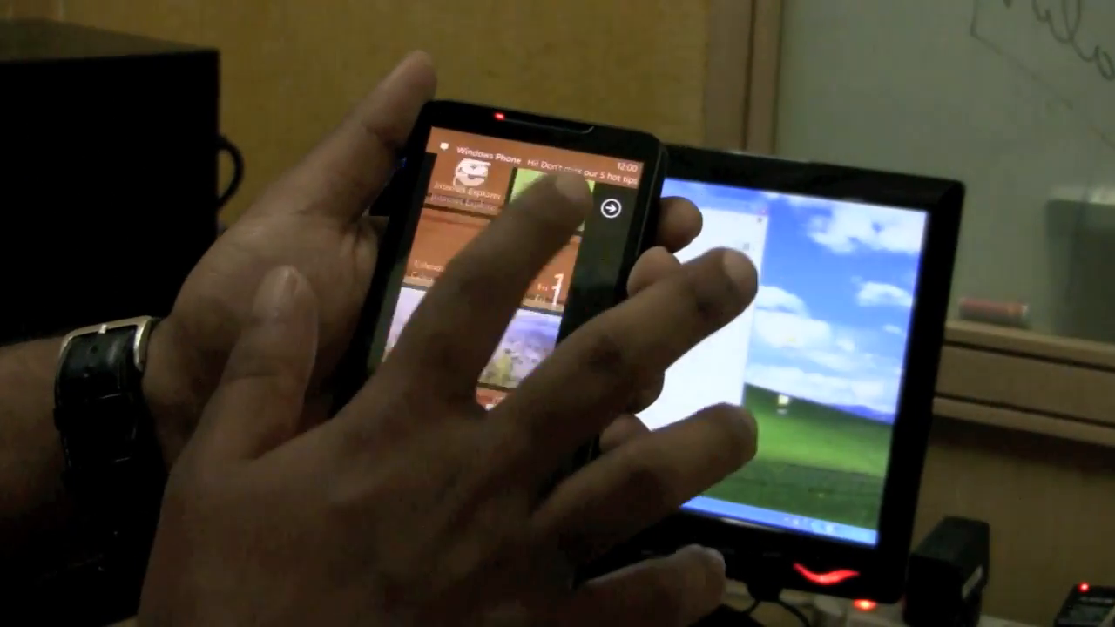